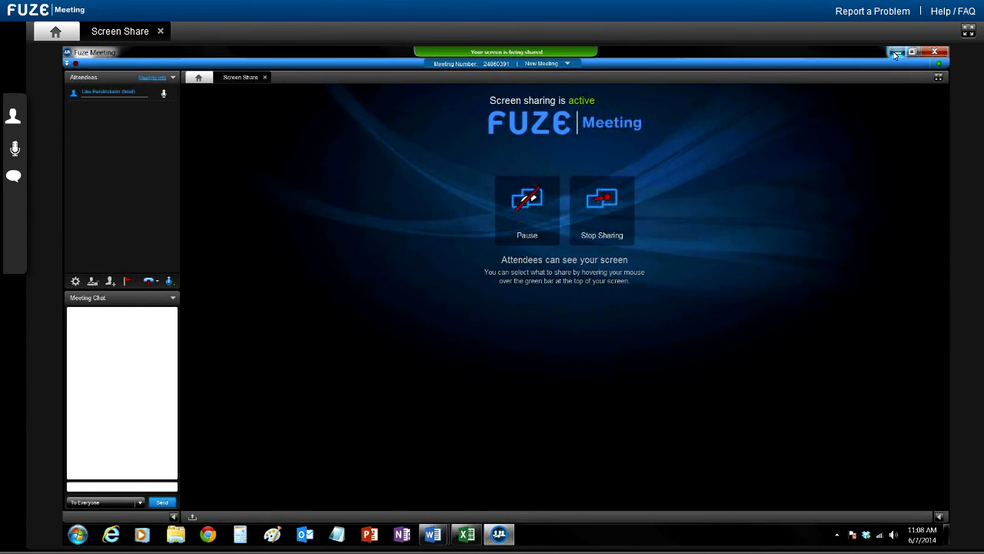
- Minimize the Fuze Meeting window so attendees see the shared desktop wallpaper
{"action": "left_click", "coordinate": [897, 52]}
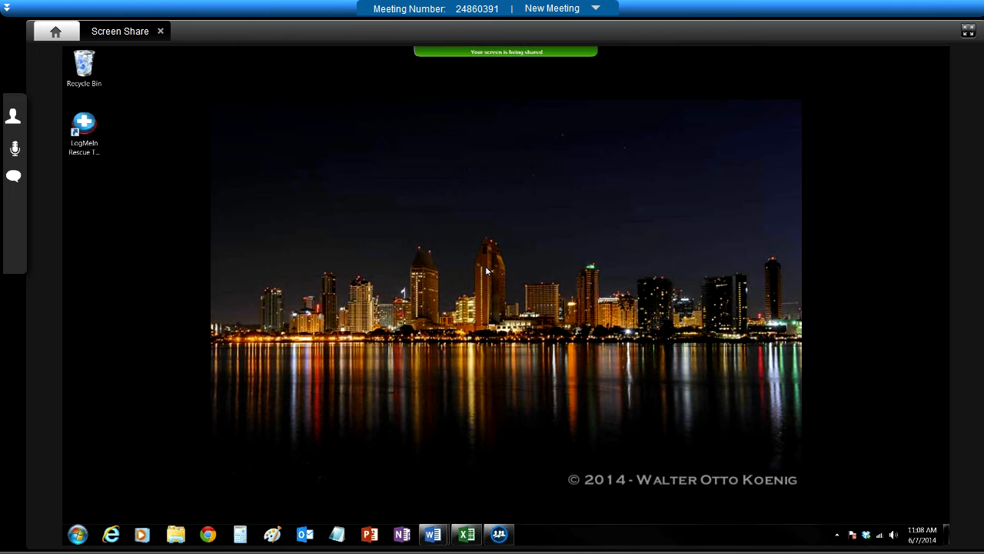
{"action": "mouse_move", "coordinate": [375, 318]}
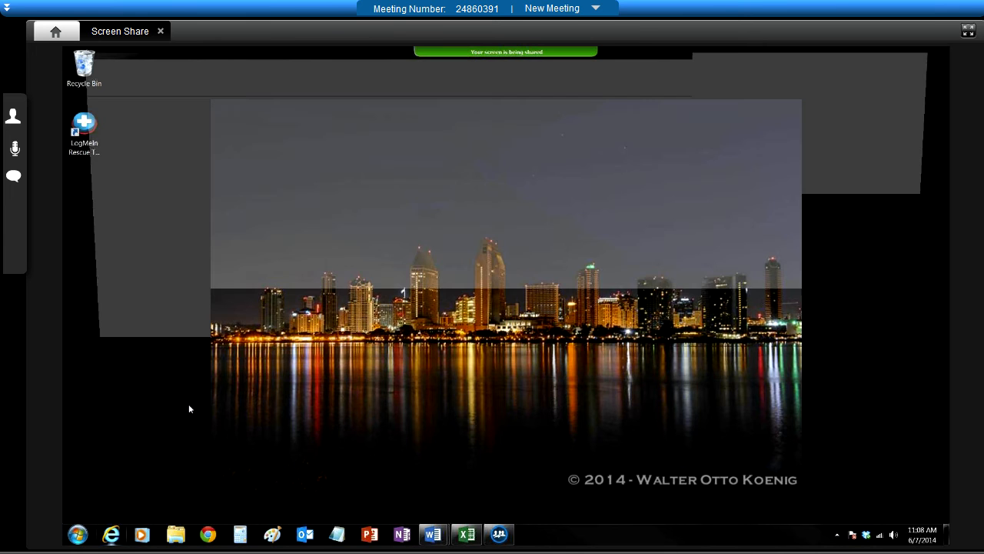
- Launch Internet Explorer from the taskbar, landing on the Google home page
{"action": "left_click", "coordinate": [111, 534]}
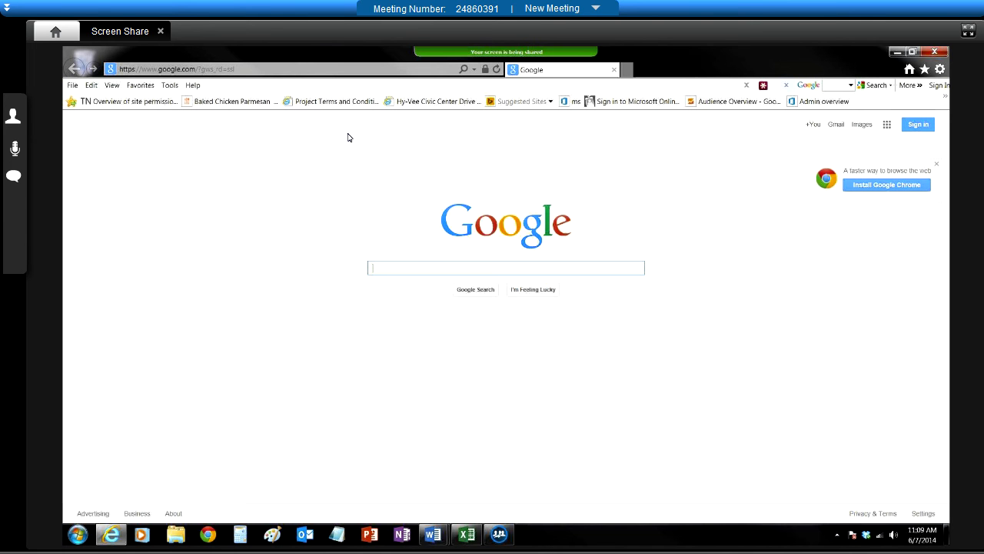
{"action": "mouse_move", "coordinate": [353, 138]}
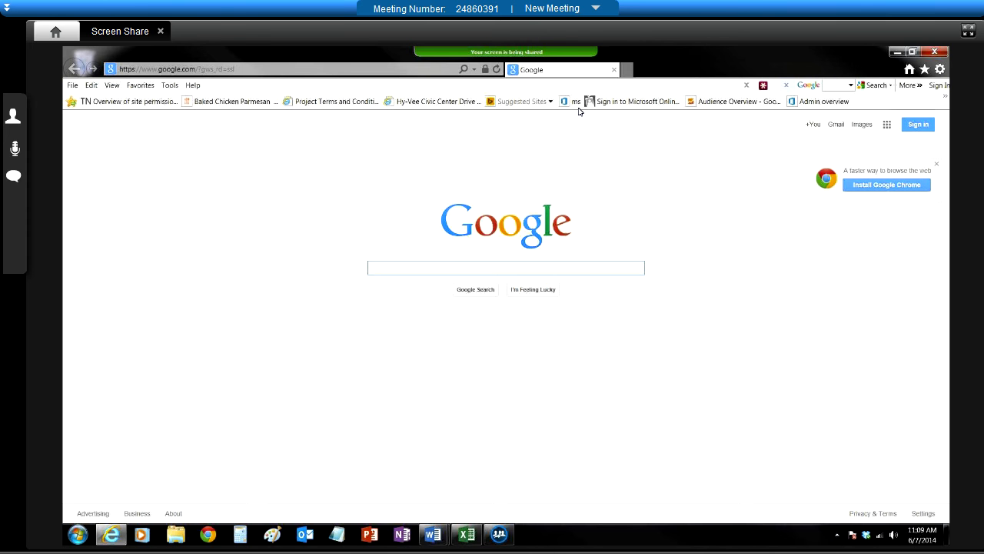
- Sign in to Office 365 with the password re-entered and Keep me signed in, reaching the admin dashboard
{"action": "left_click", "coordinate": [569, 101]}
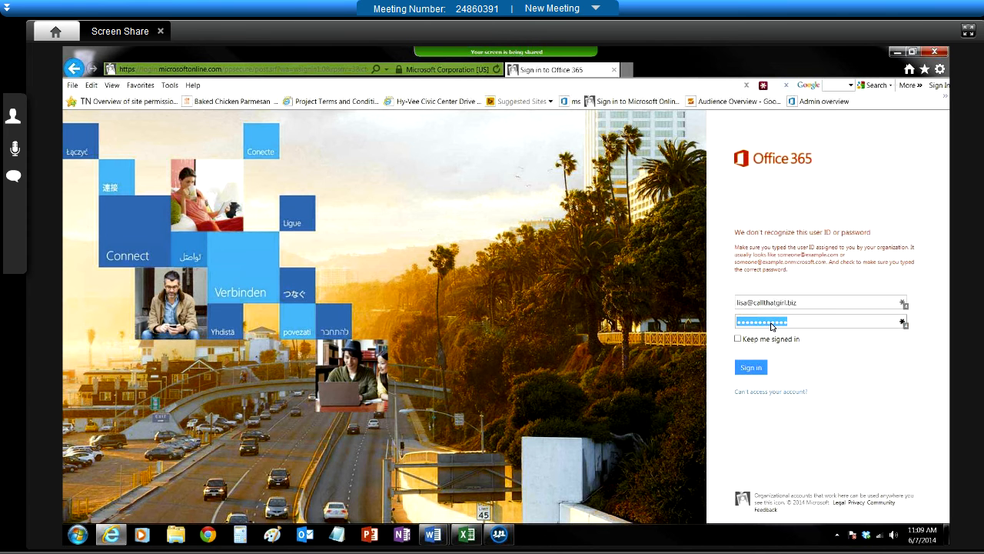
{"action": "left_click", "coordinate": [738, 338]}
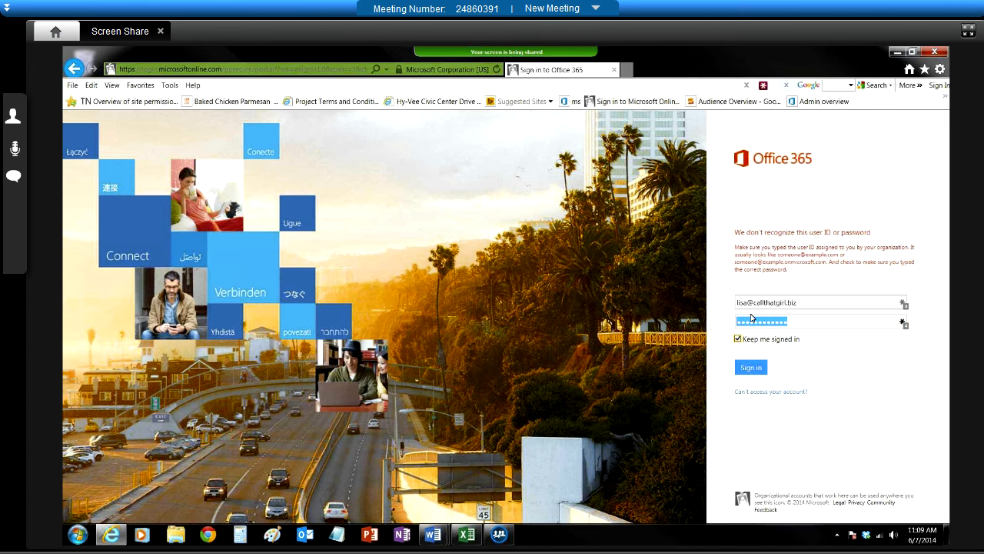
{"action": "left_click", "coordinate": [750, 366]}
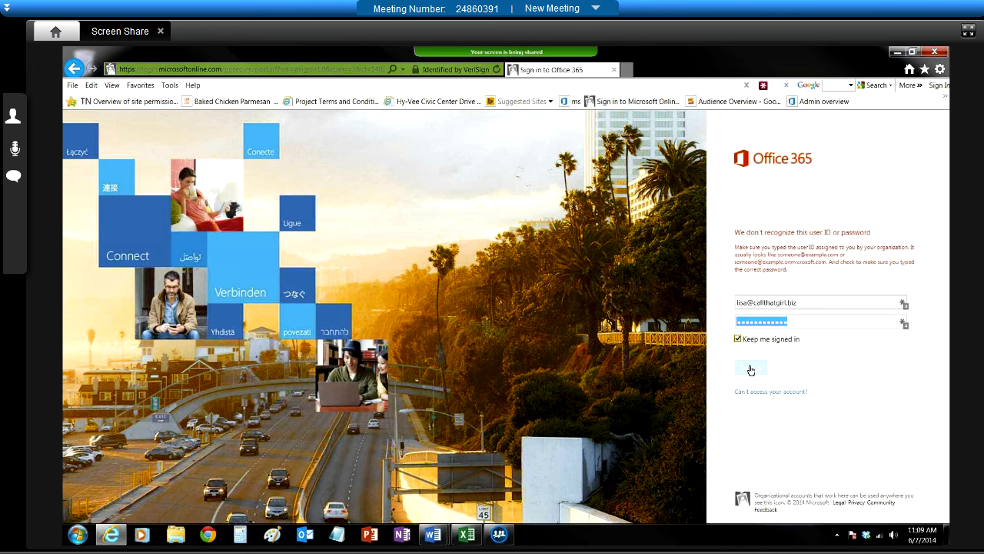
{"action": "left_click", "coordinate": [750, 370]}
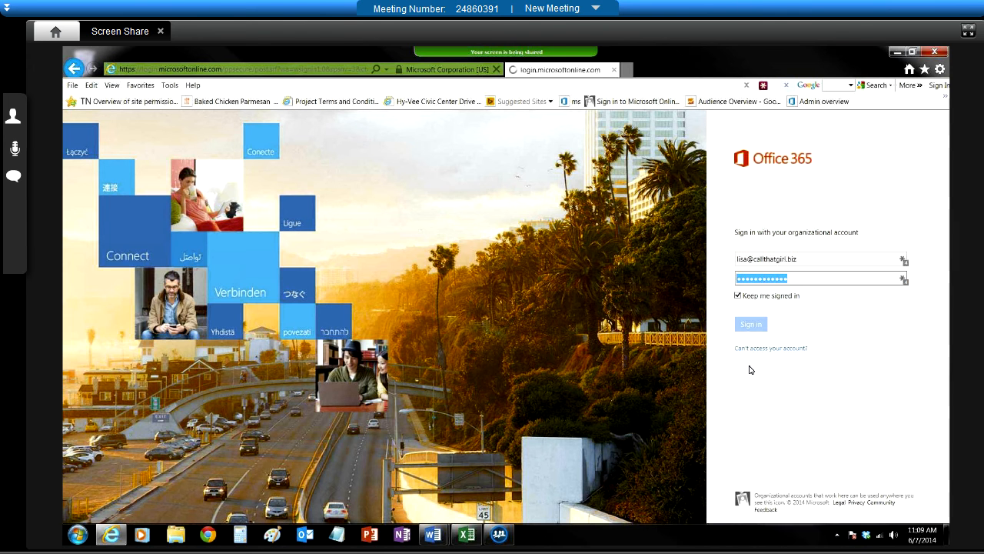
{"action": "left_click", "coordinate": [750, 323]}
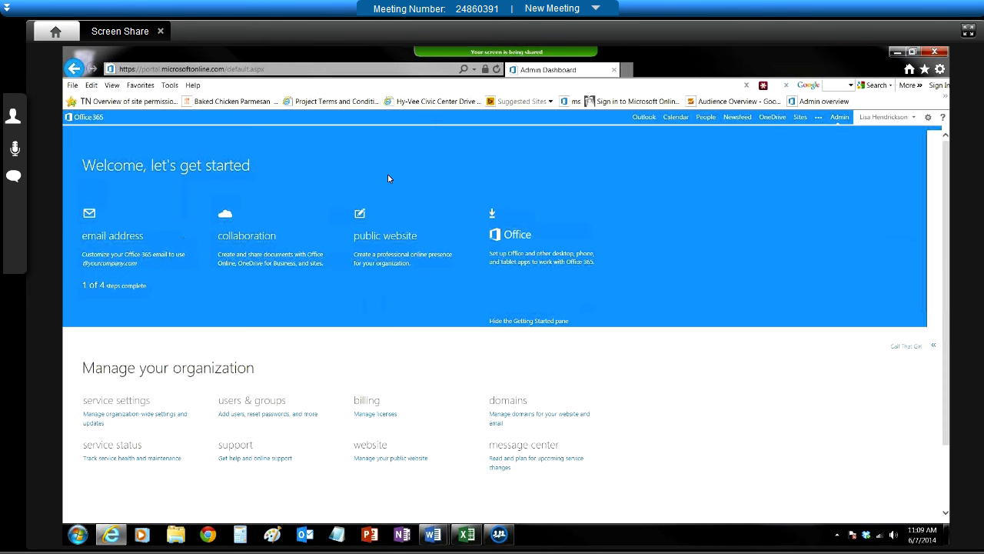
- From Sites, reach the Call That Girl Team Site's Documents library and show its LIBRARY ribbon
{"action": "left_click", "coordinate": [609, 117]}
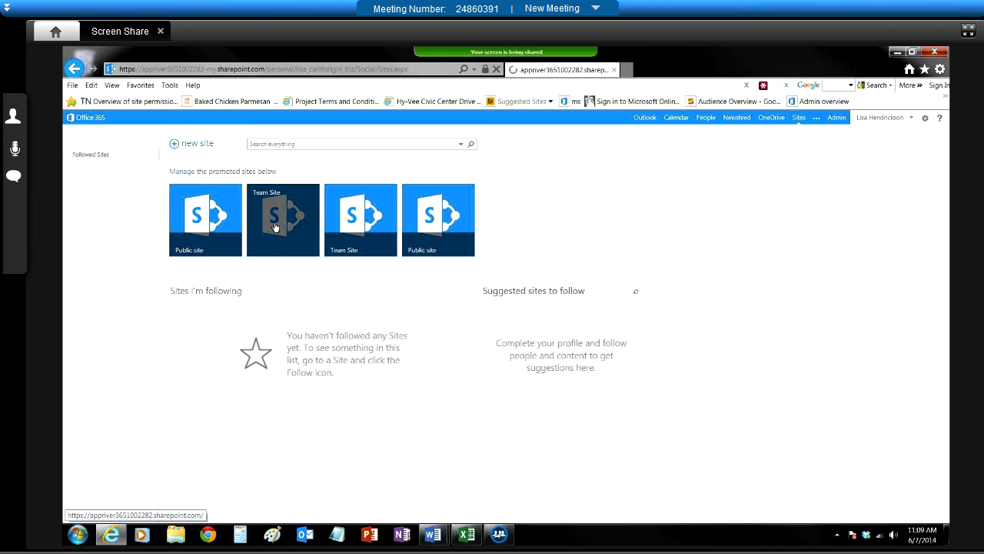
{"action": "left_click", "coordinate": [283, 218]}
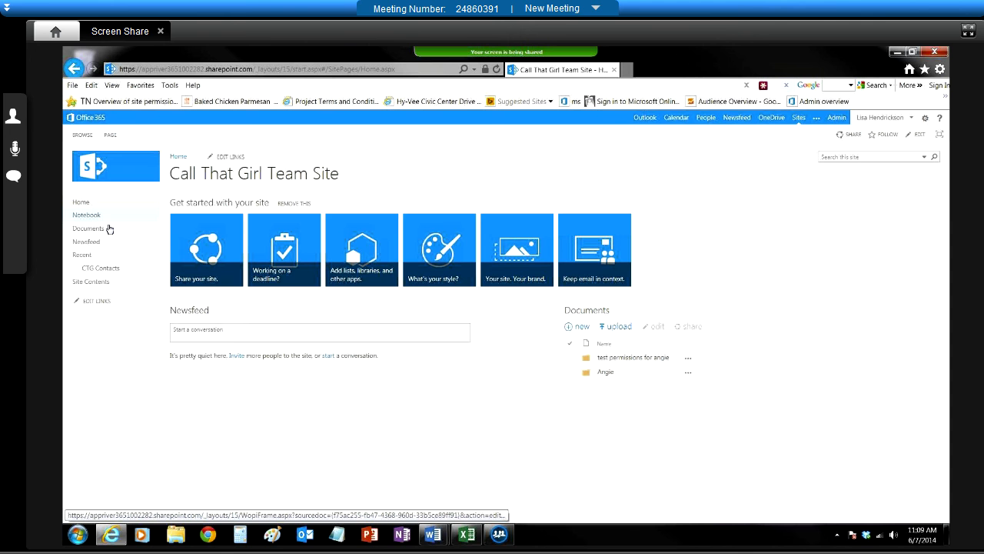
{"action": "left_click", "coordinate": [88, 228]}
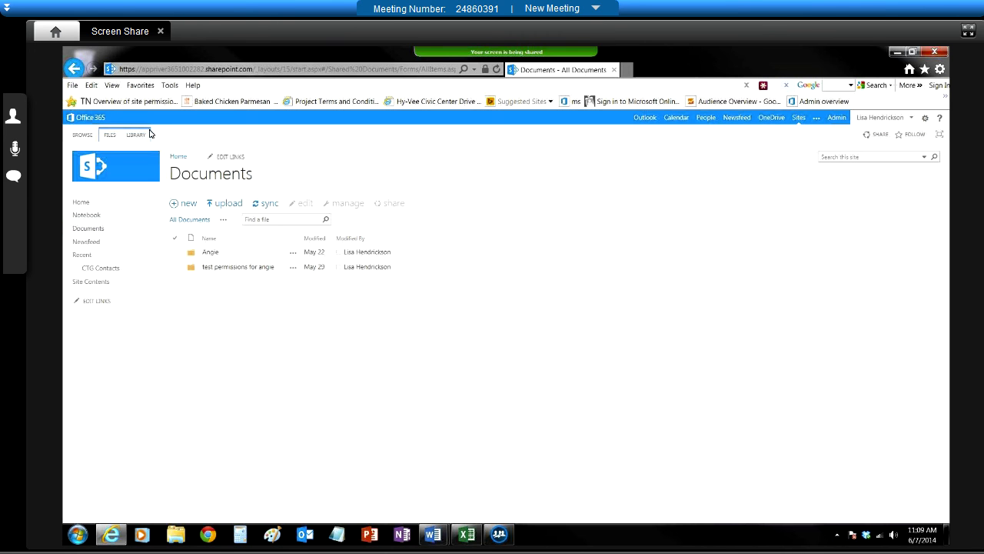
{"action": "left_click", "coordinate": [135, 136]}
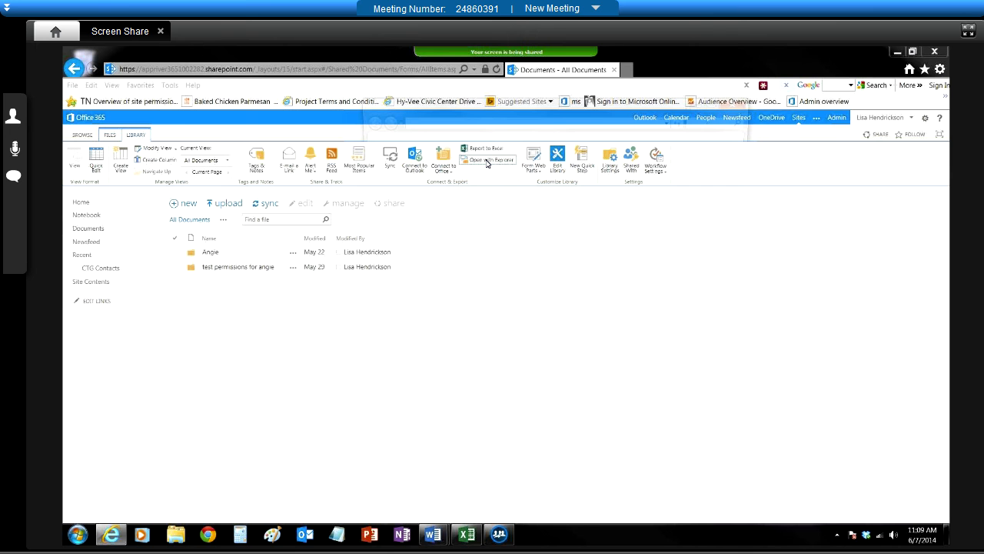
- View the library in Windows Explorer, copy its web address, and return to the browser's Tools menu
{"action": "left_click", "coordinate": [486, 158]}
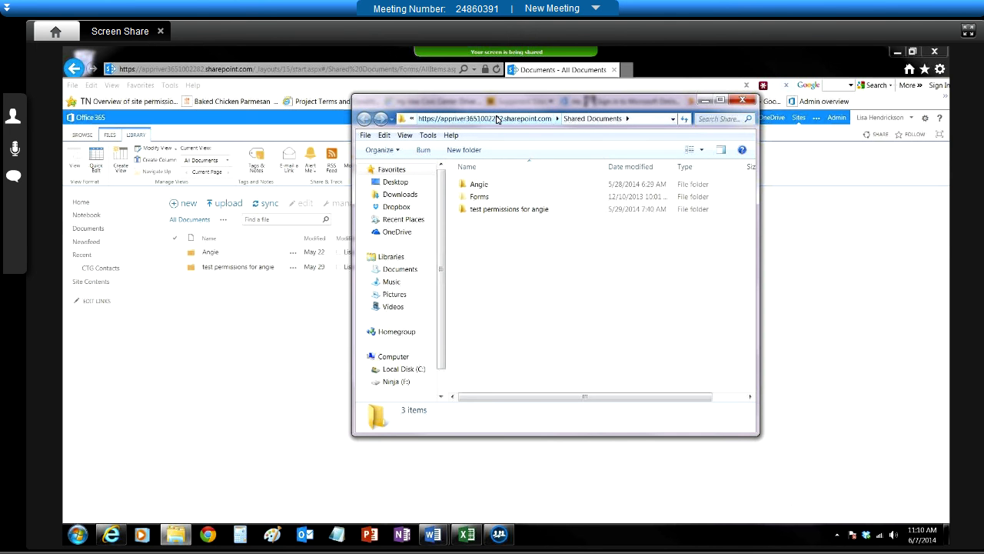
{"action": "right_click", "coordinate": [500, 118]}
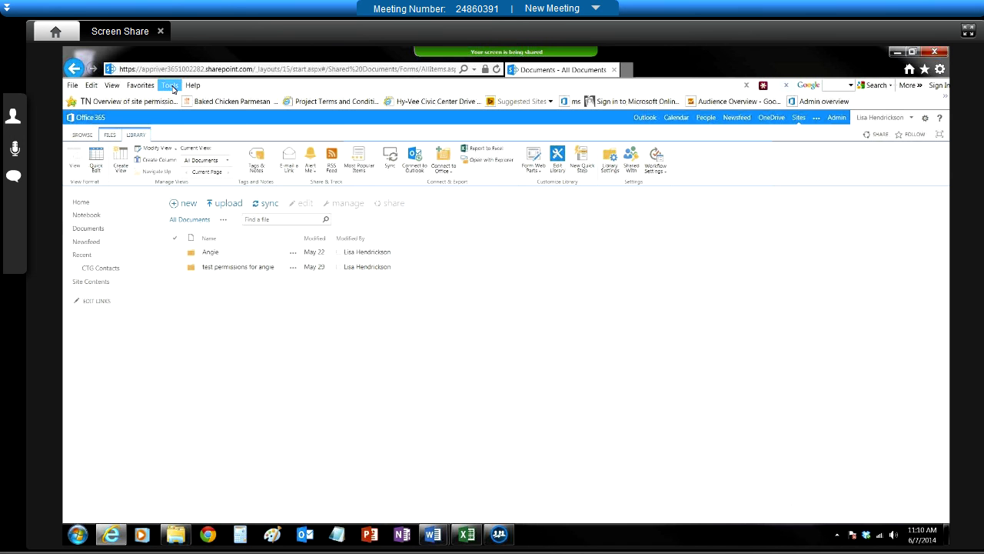
{"action": "left_click", "coordinate": [169, 86]}
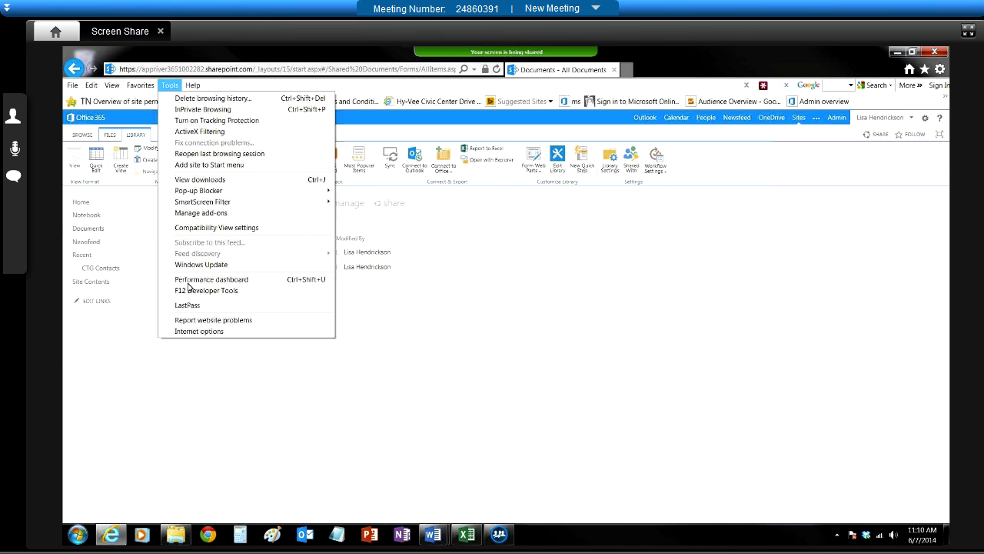
- In Internet Options Security, add the SharePoint address to Trusted sites with server verification unchecked
{"action": "left_click", "coordinate": [199, 331]}
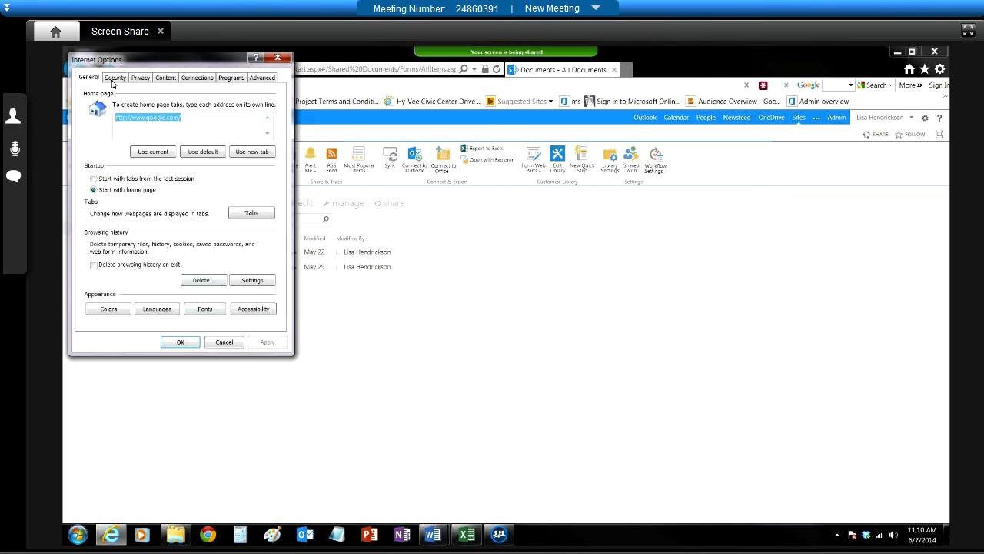
{"action": "left_click", "coordinate": [114, 77]}
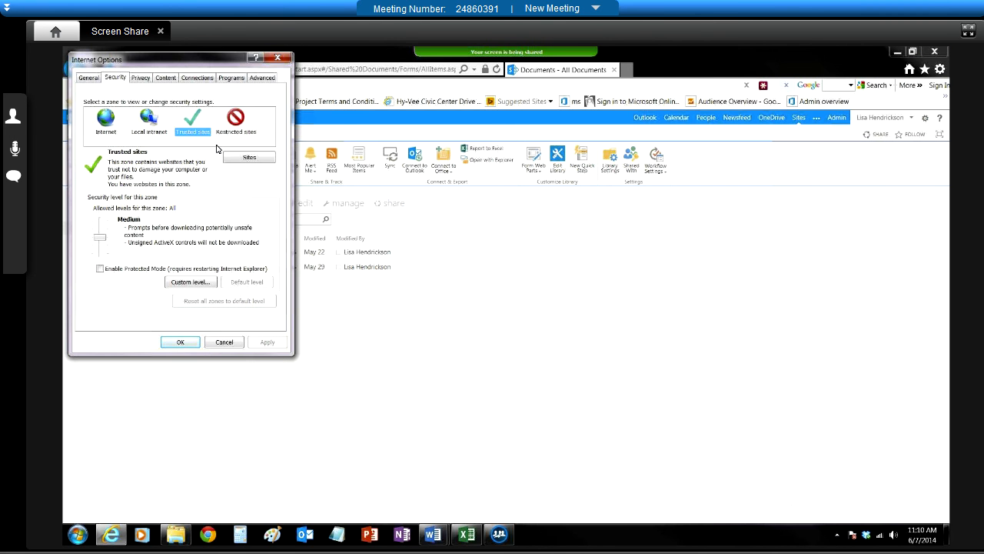
{"action": "left_click", "coordinate": [249, 157]}
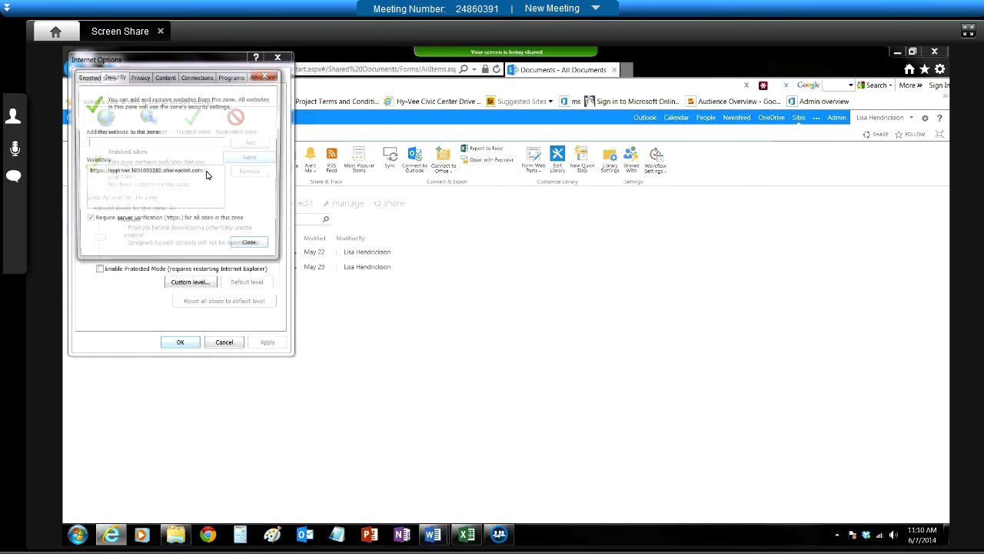
{"action": "left_click", "coordinate": [249, 157]}
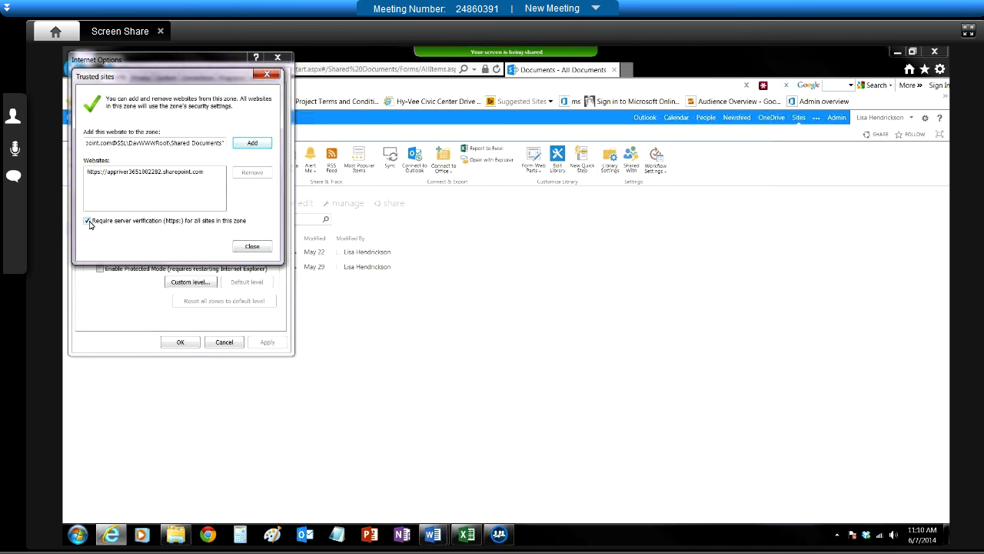
{"action": "left_click", "coordinate": [88, 222]}
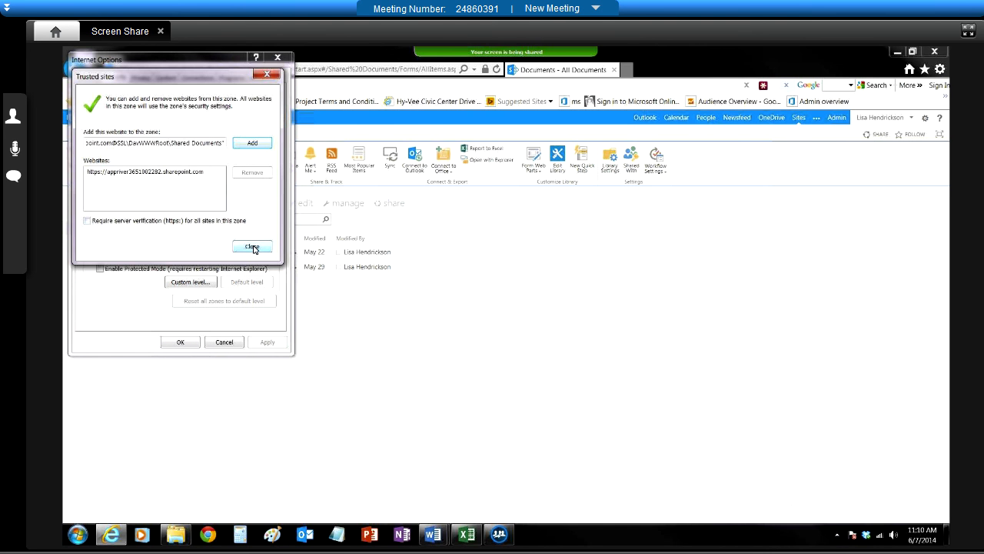
{"action": "left_click", "coordinate": [253, 246]}
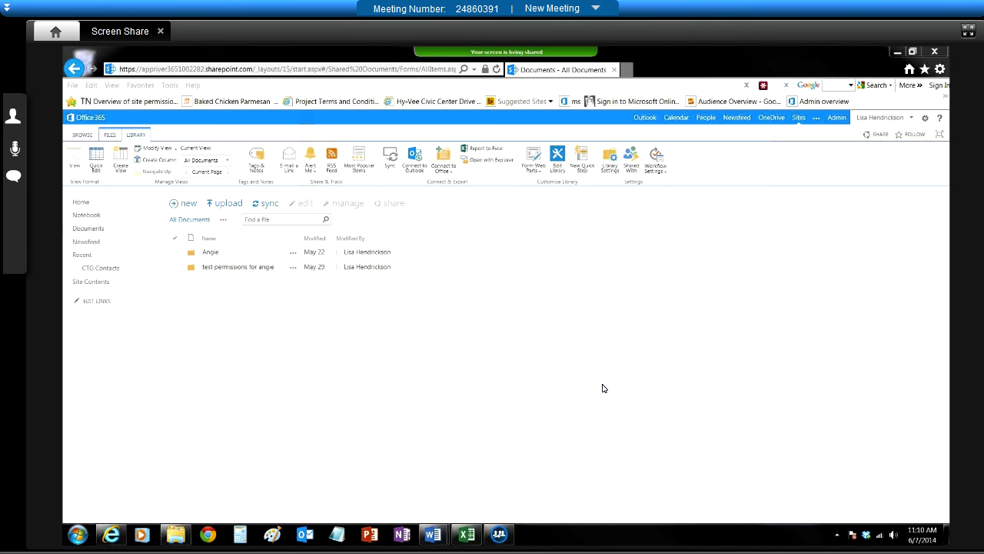
- Map the Shared Documents URL as network drive S: and open it from Computer to see its three folders
{"action": "left_click", "coordinate": [175, 532]}
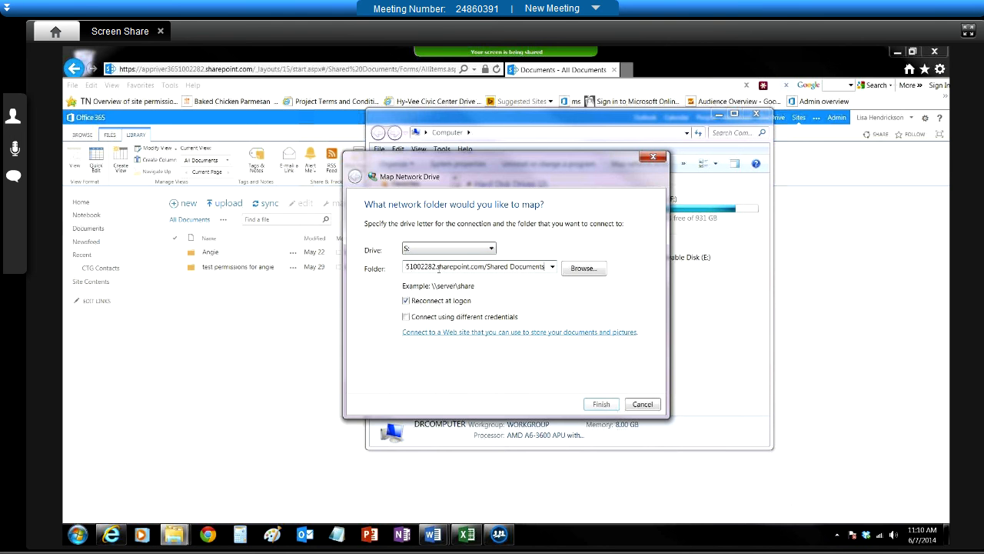
{"action": "mouse_move", "coordinate": [526, 289]}
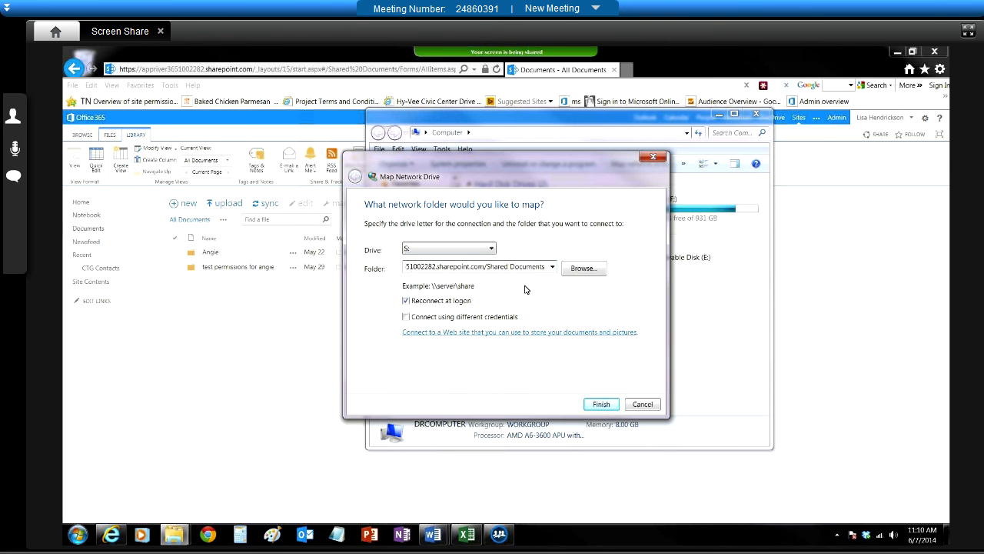
{"action": "left_click", "coordinate": [643, 403]}
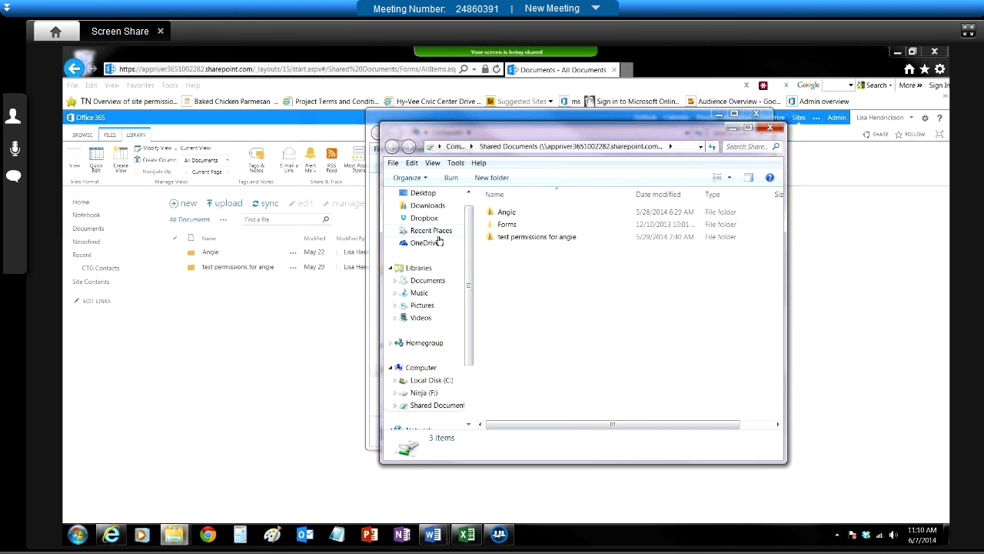
{"action": "left_click", "coordinate": [421, 366]}
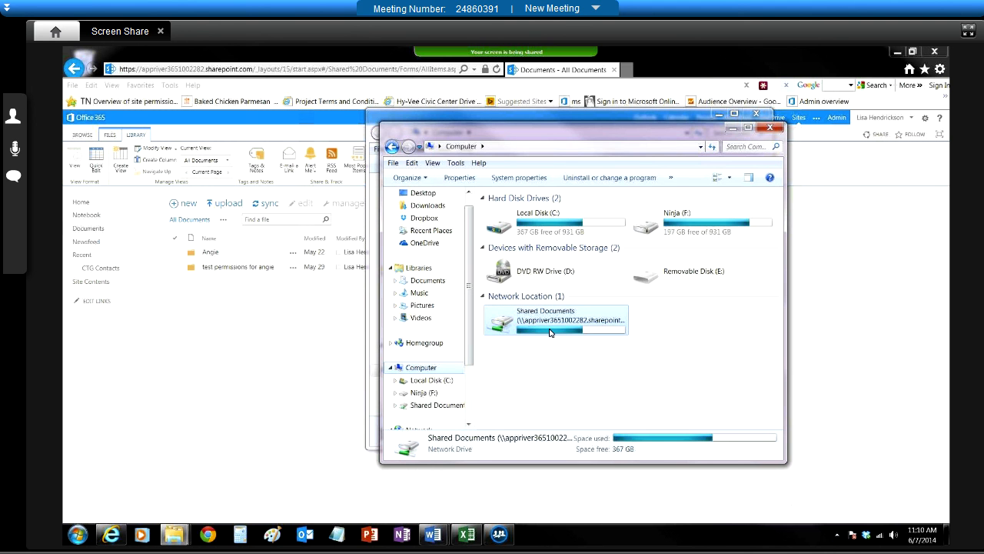
{"action": "double_click", "coordinate": [557, 315]}
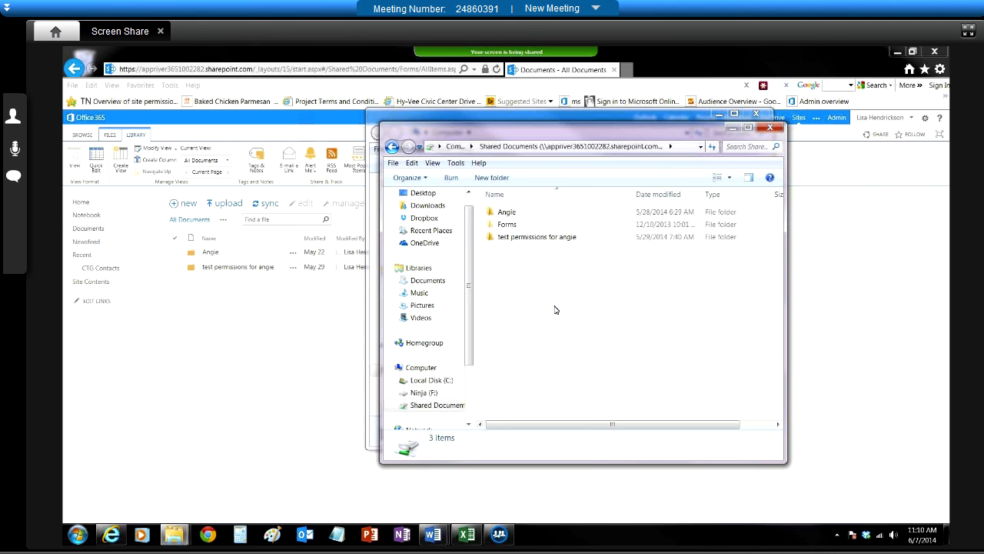
{"action": "mouse_move", "coordinate": [527, 308]}
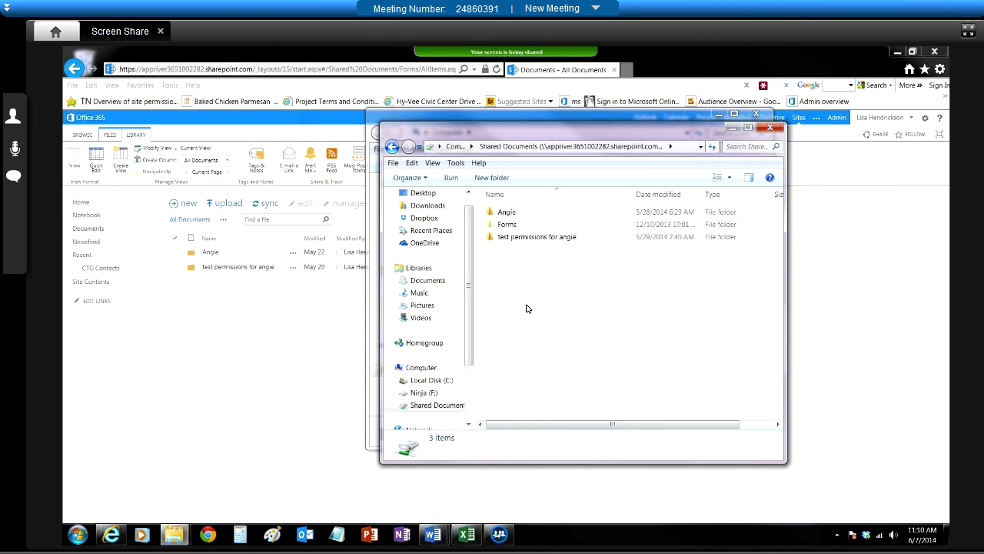